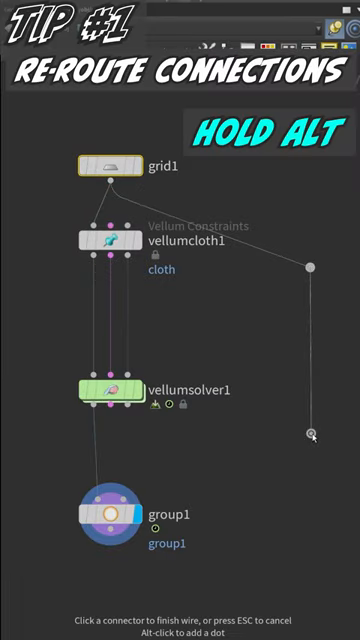
Add another reroute dot to grid1's wire along the right side of the network.
{"action": "left_click", "coordinate": [311, 434]}
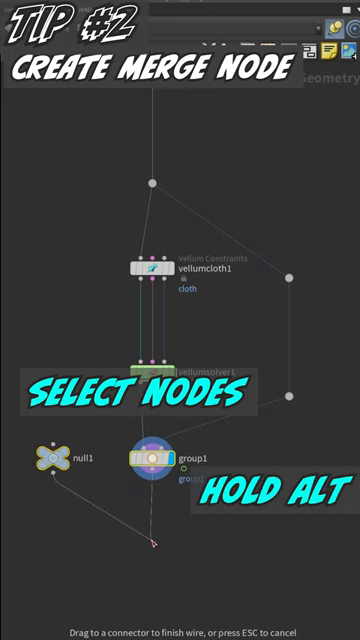
Drop the Alt-dragged wire from null1 and group1 into empty space, creating merge1.
{"action": "left_click", "coordinate": [155, 540]}
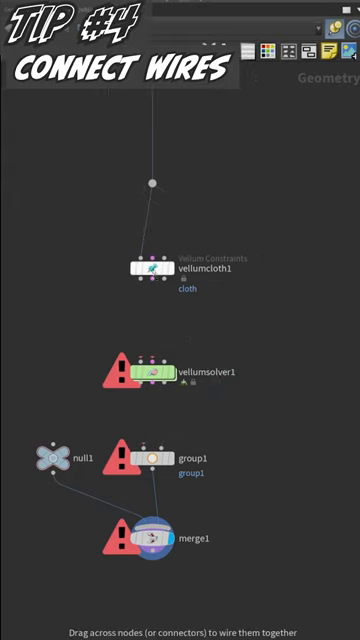
Drag across the connectors to rewire vellumsolver1 to group1.
{"action": "left_click_drag", "start_coordinate": [147, 283], "coordinate": [150, 375]}
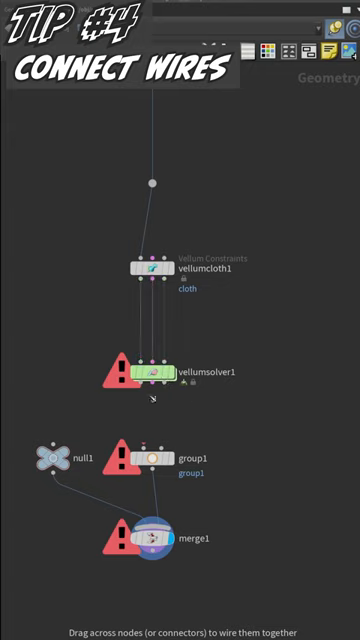